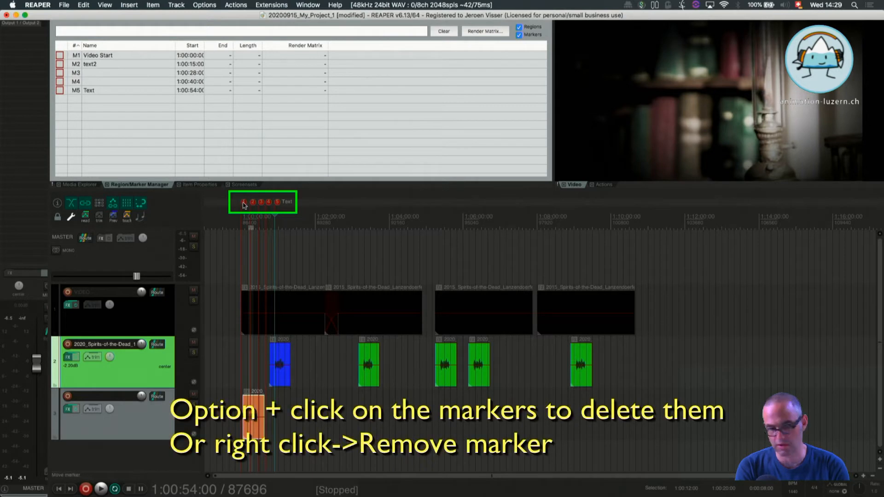
Delete the old markers and leftover selected items from the project.
{"action": "left_click", "coordinate": [244, 203]}
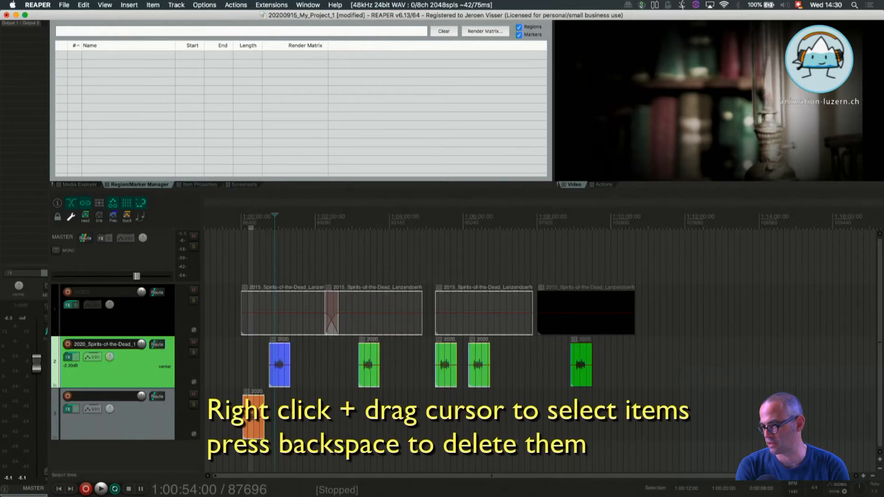
{"action": "key", "text": "backspace"}
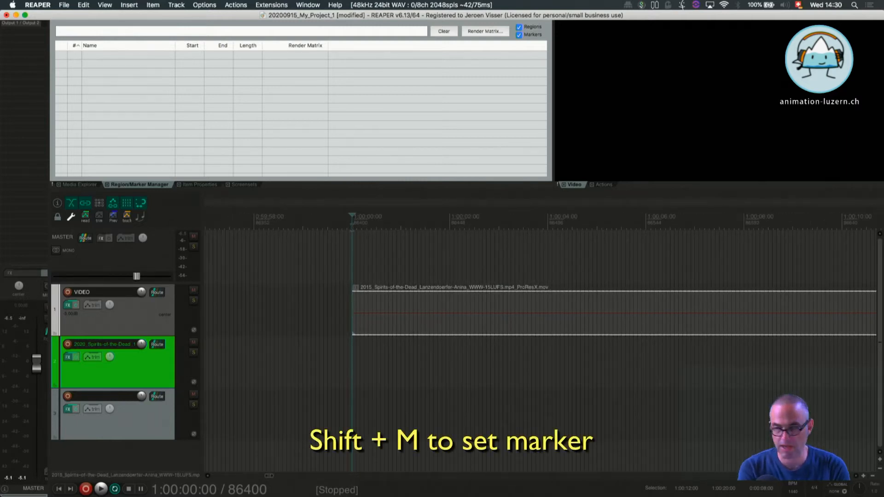
Add a marker named FFOA at the project start, 1:00:00:00.
{"action": "key", "text": "shift+m"}
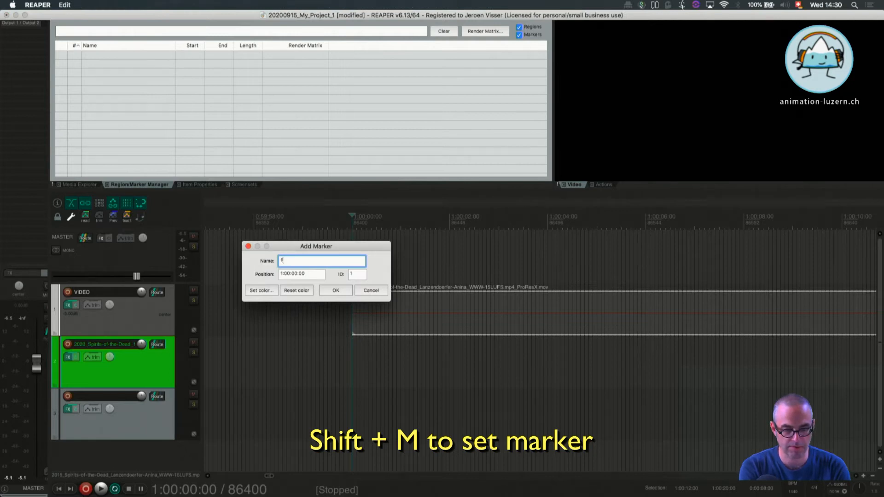
{"action": "type", "text": "FFIO"}
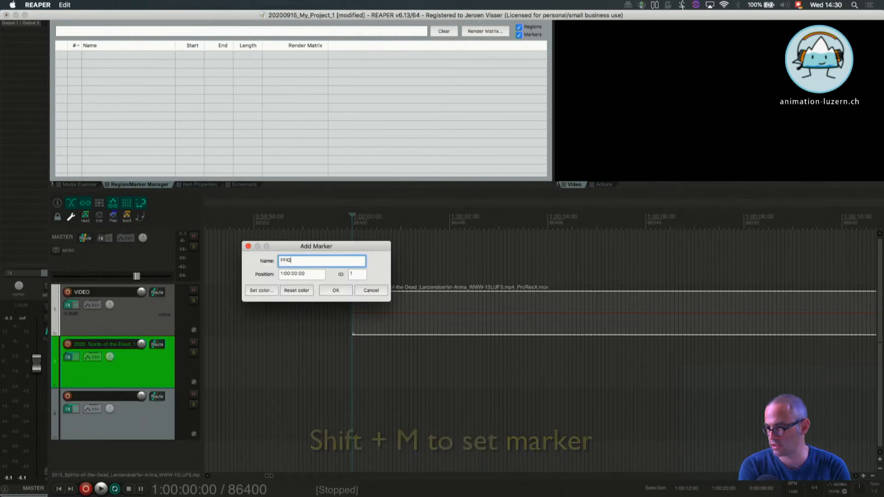
{"action": "type", "text": "FFOA"}
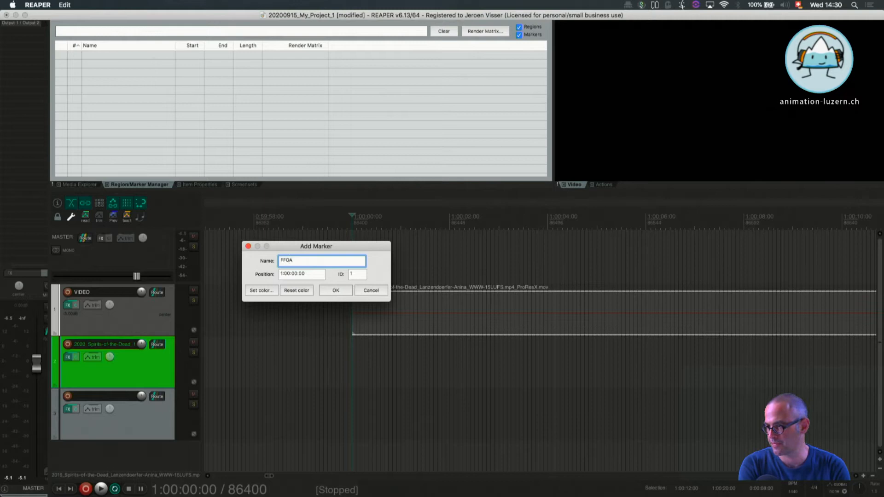
{"action": "left_click", "coordinate": [335, 291]}
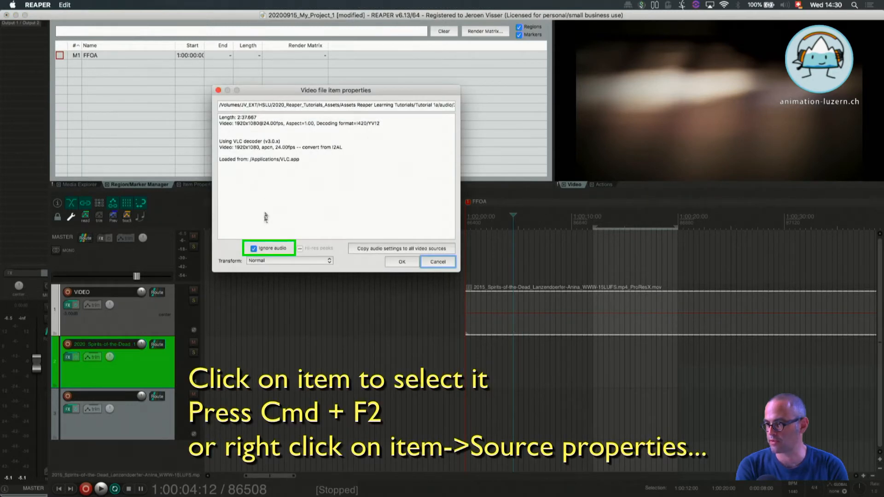
Untick Ignore audio in the video item's source properties.
{"action": "left_click", "coordinate": [252, 248]}
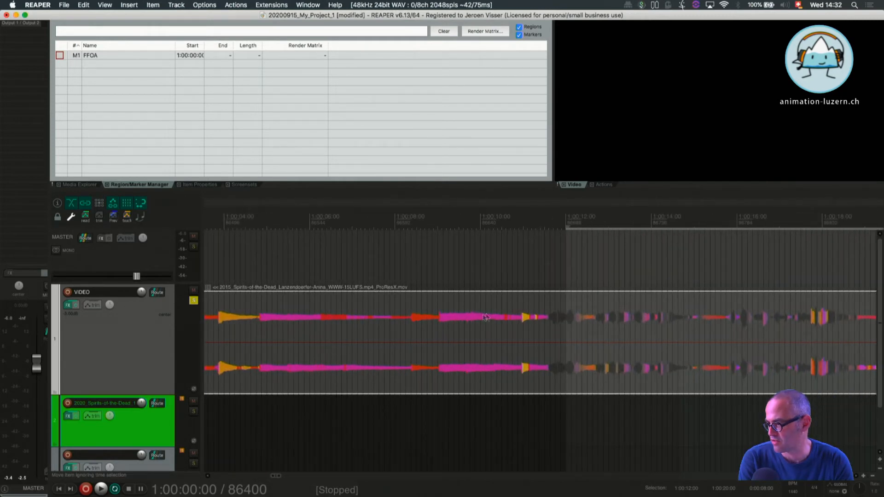
Add a START VOICE marker at 1:00:11:14, where the speech begins.
{"action": "left_click", "coordinate": [463, 342]}
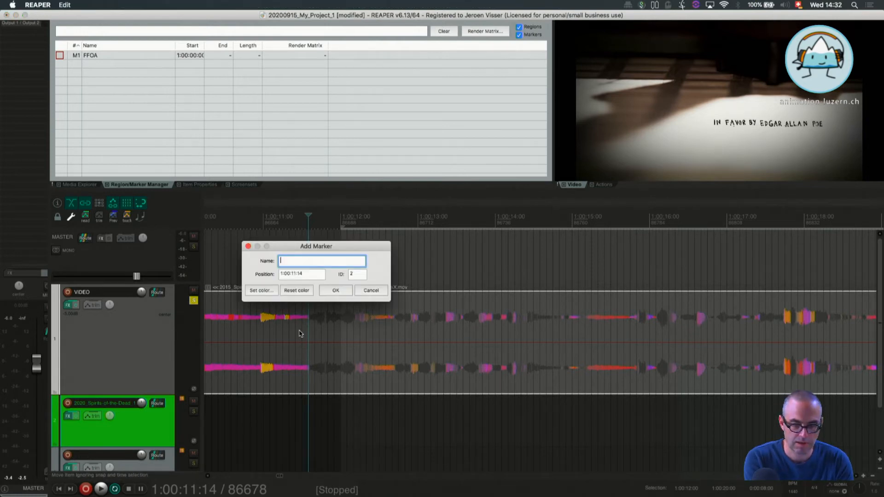
{"action": "type", "text": "START VO"}
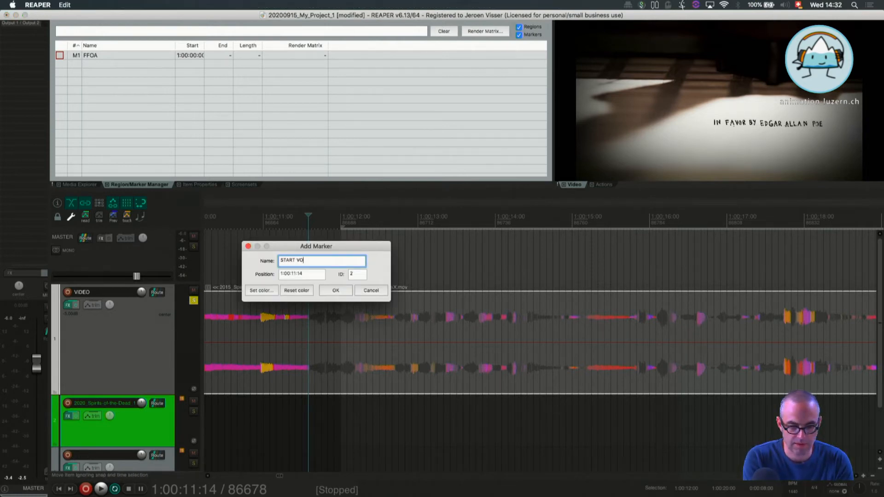
{"action": "left_click", "coordinate": [336, 290]}
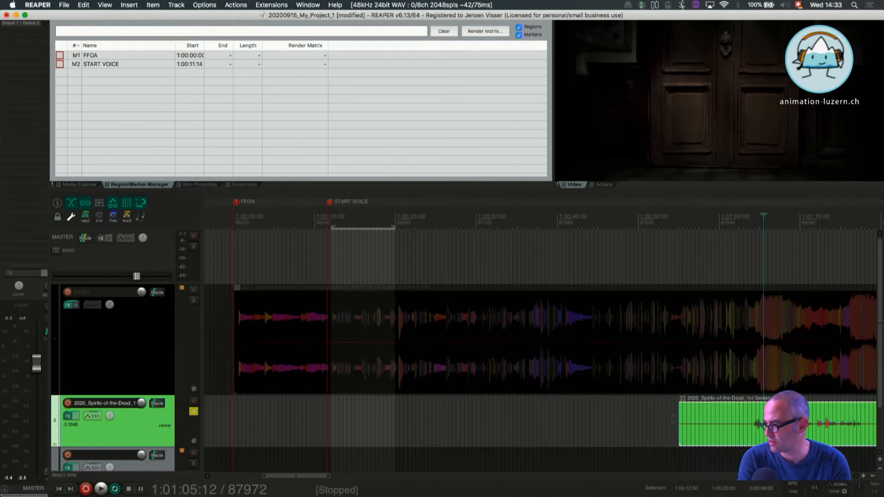
Drag the voice item left so it begins at the START VOICE marker.
{"action": "left_click", "coordinate": [100, 489]}
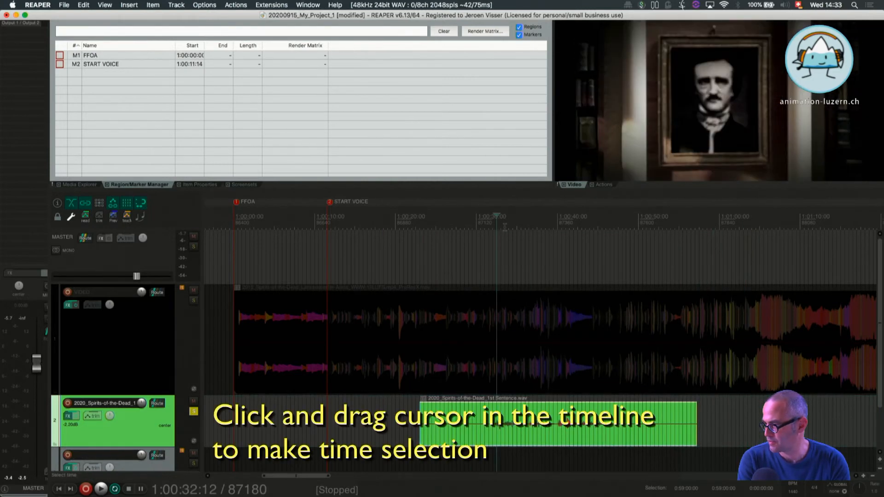
{"action": "left_click_drag", "start_coordinate": [490, 223], "coordinate": [631, 224]}
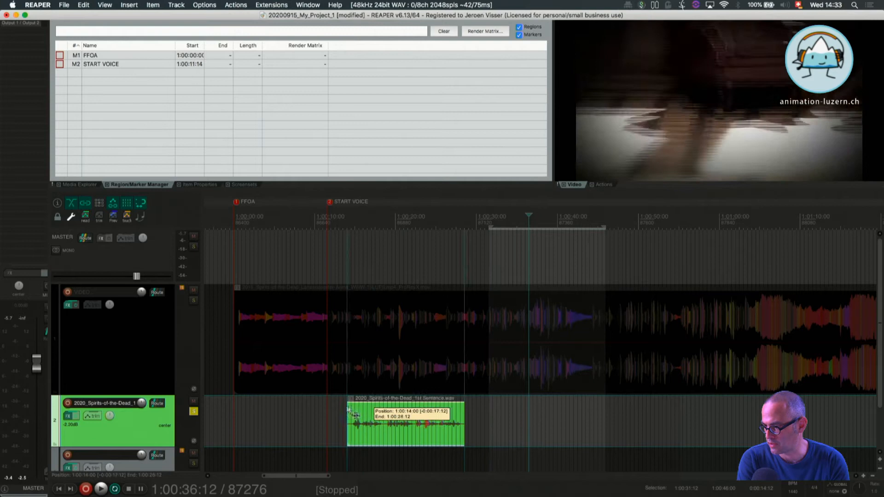
{"action": "left_click_drag", "start_coordinate": [407, 423], "coordinate": [385, 422]}
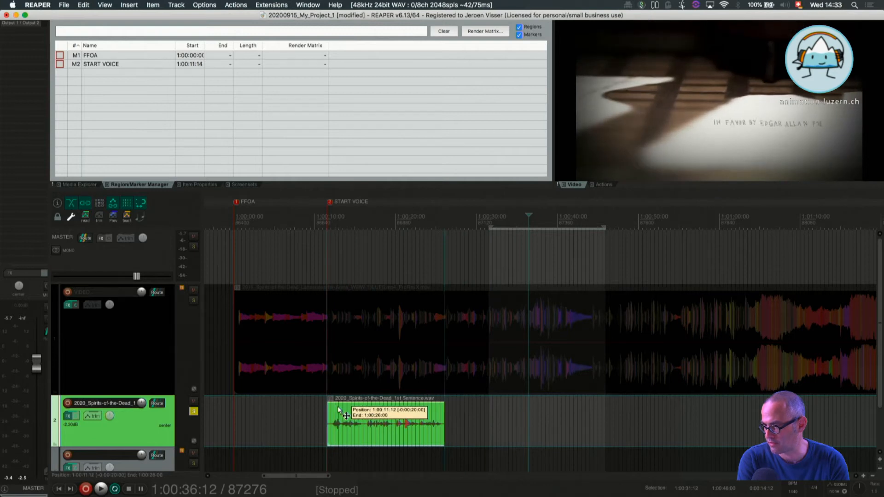
{"action": "left_click_drag", "start_coordinate": [385, 424], "coordinate": [382, 424]}
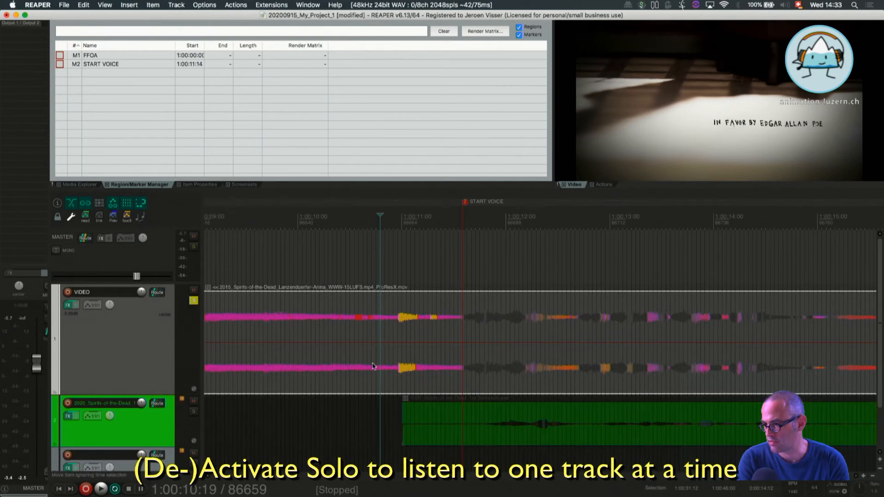
Toggle solo on a track and listen to check the narration against the video.
{"action": "left_click", "coordinate": [101, 489]}
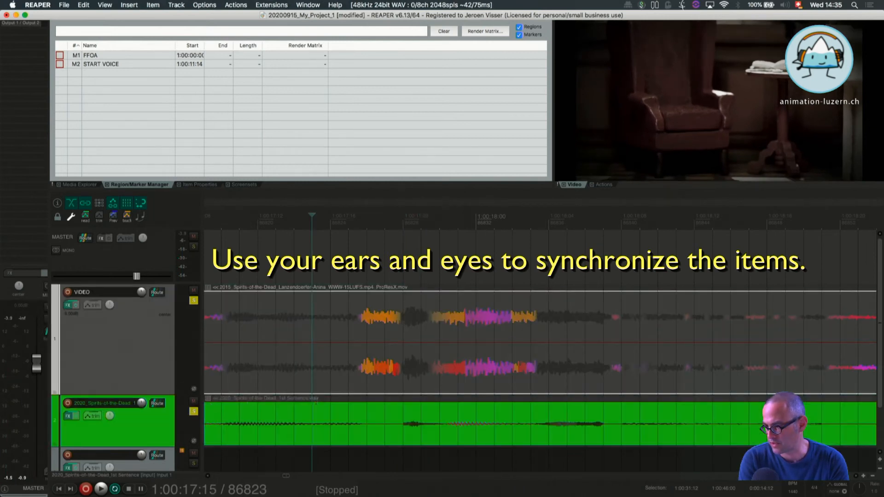
{"action": "left_click", "coordinate": [98, 488]}
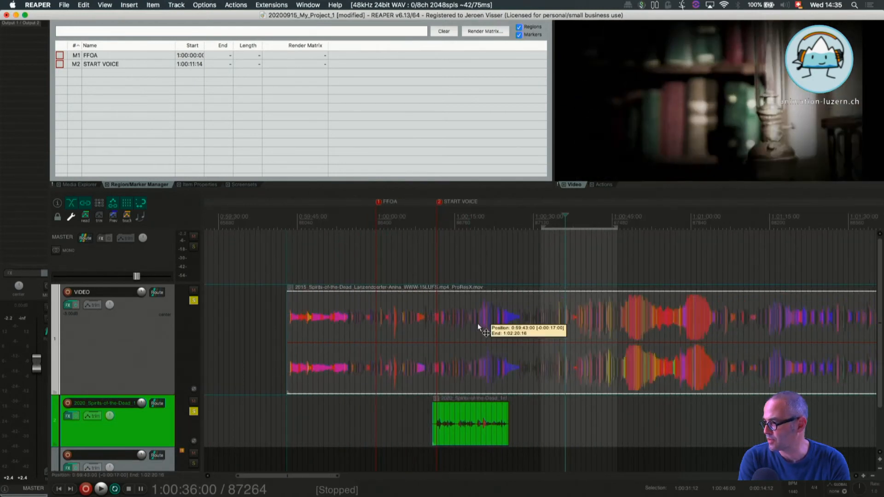
Move the video item earlier and step the cursor forward frame by frame to the door moment.
{"action": "left_click_drag", "start_coordinate": [479, 327], "coordinate": [364, 328]}
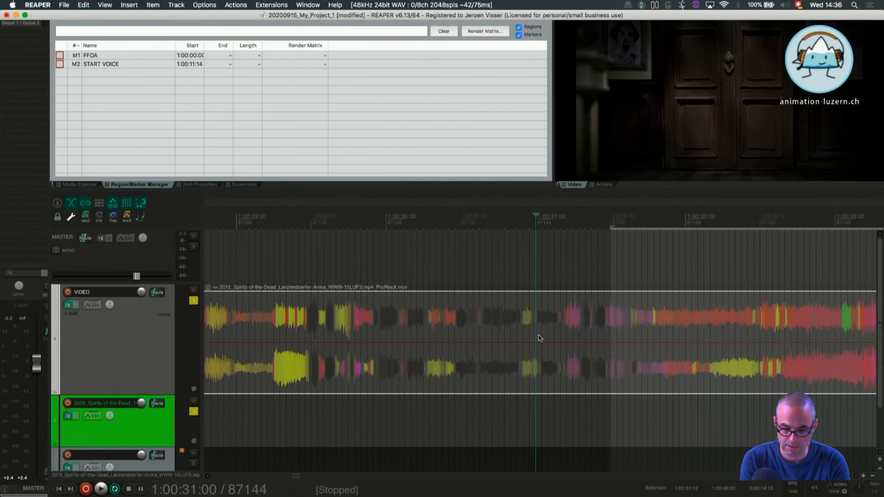
{"action": "key", "text": "right"}
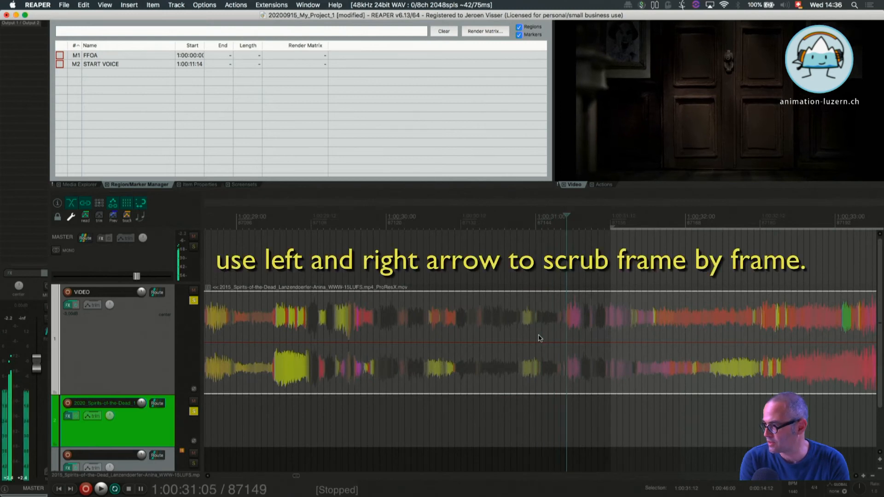
{"action": "key", "text": "Right"}
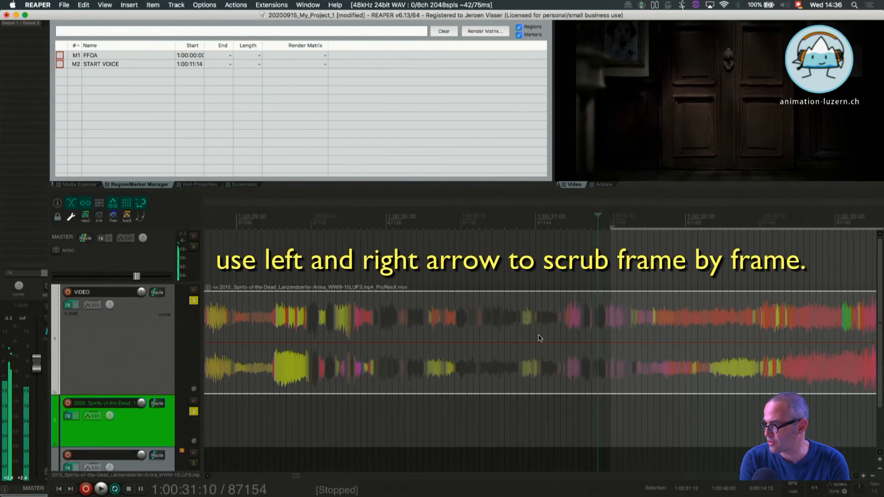
{"action": "key", "text": "Right"}
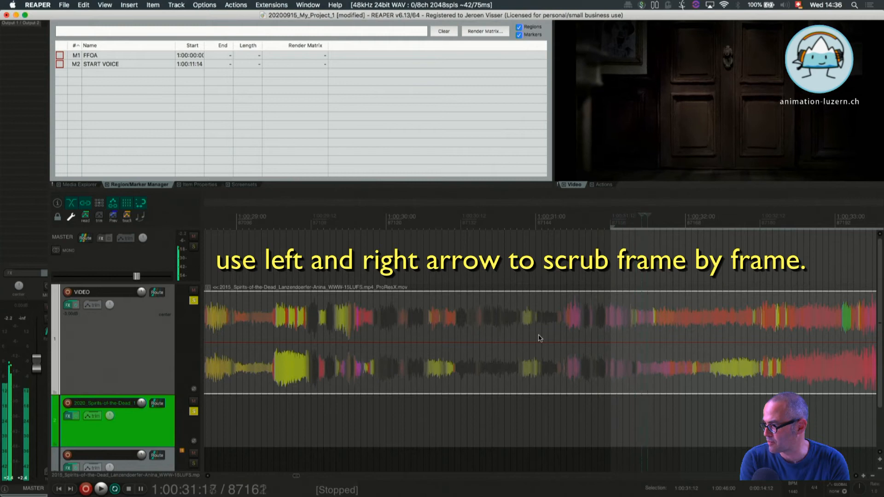
{"action": "key", "text": "right"}
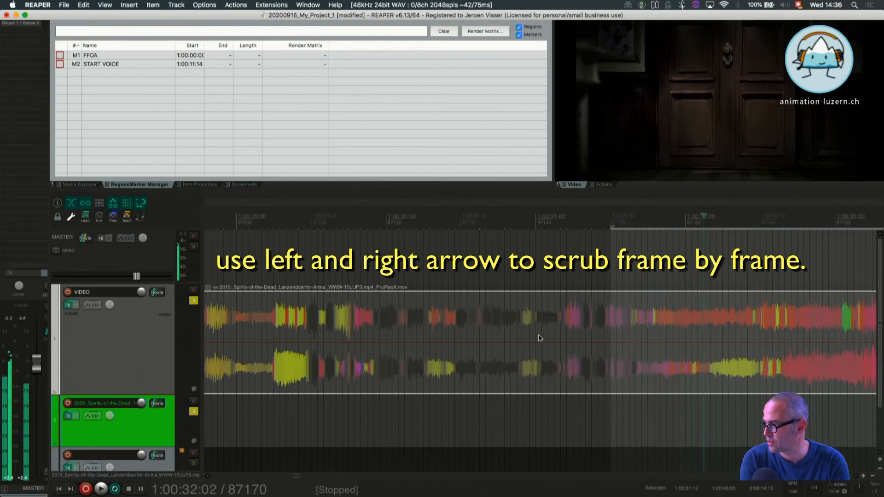
{"action": "key", "text": "Right"}
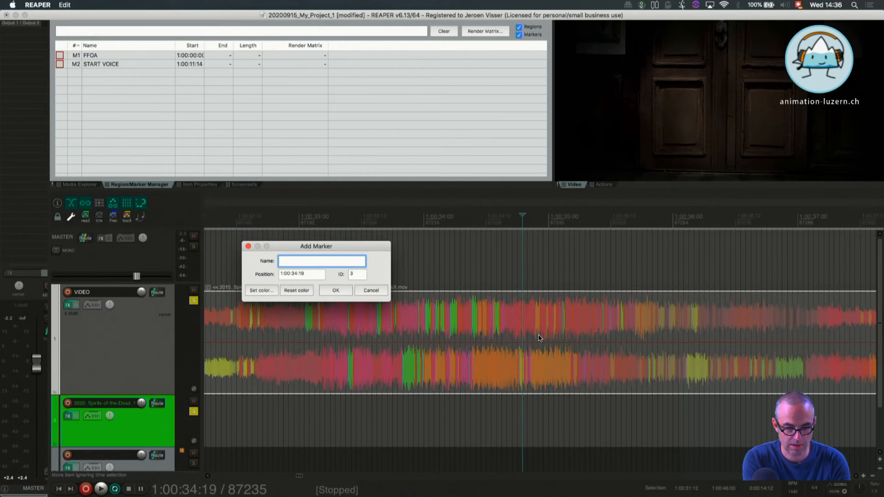
Name the marker at 1:00:34:19 'door'.
{"action": "type", "text": "door"}
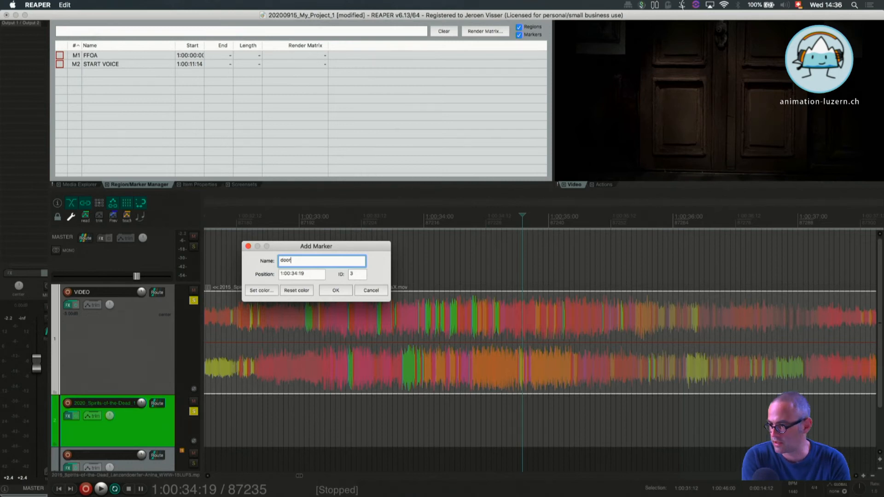
{"action": "left_click", "coordinate": [336, 290]}
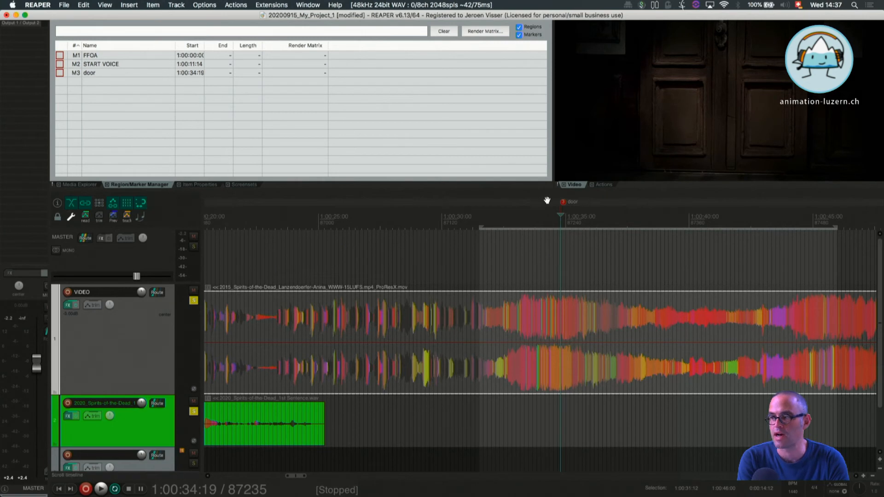
{"action": "mouse_move", "coordinate": [492, 156]}
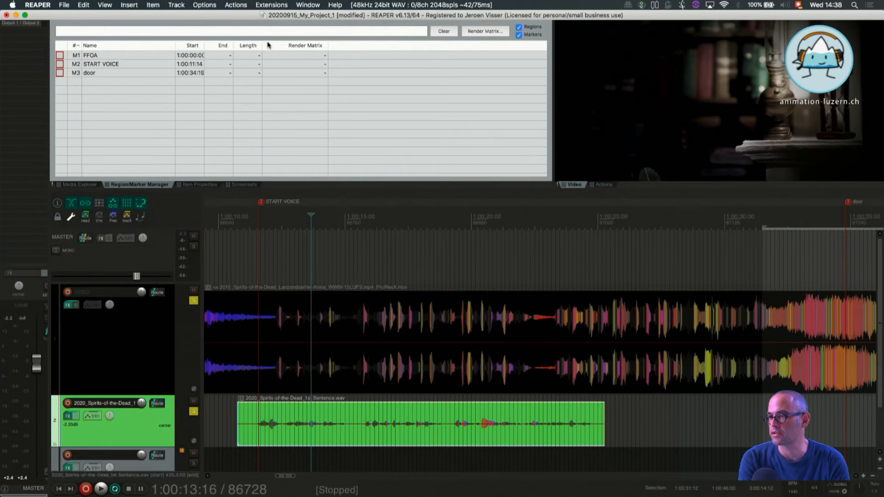
In Nudge/set items, nudge the voice item by 24 frames: right twice, then left once.
{"action": "left_click", "coordinate": [105, 5]}
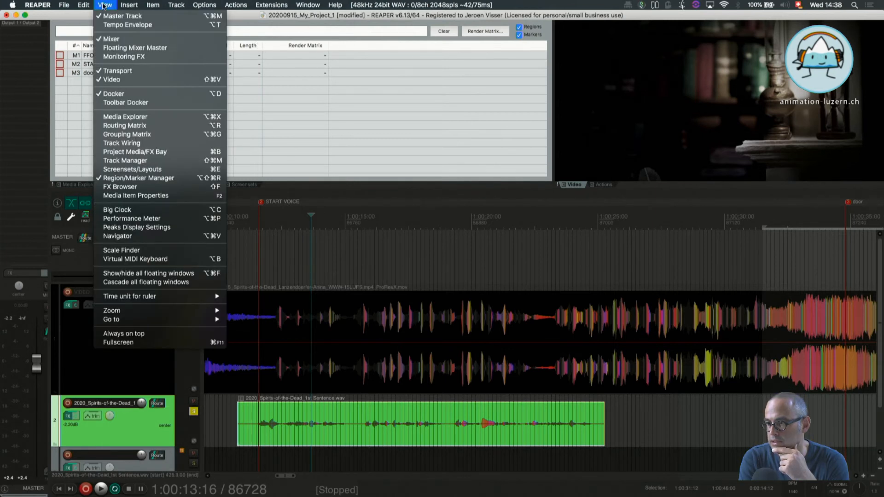
{"action": "mouse_move", "coordinate": [268, 252]}
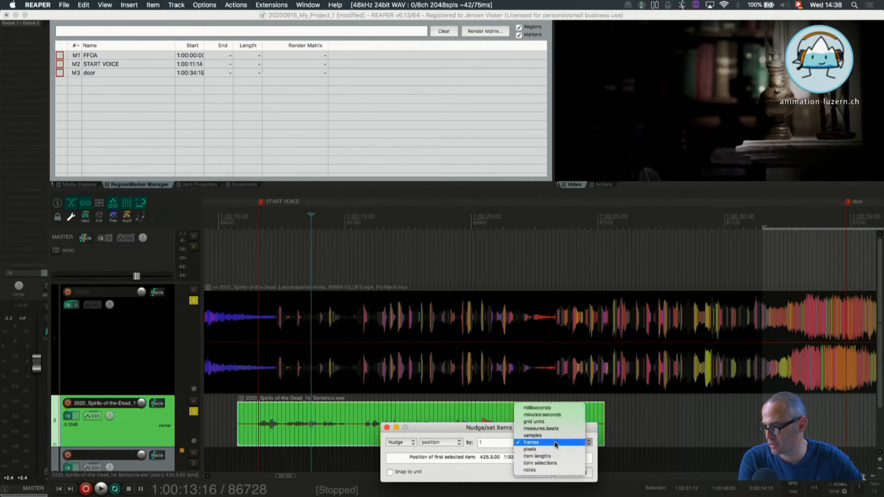
{"action": "left_click", "coordinate": [531, 442]}
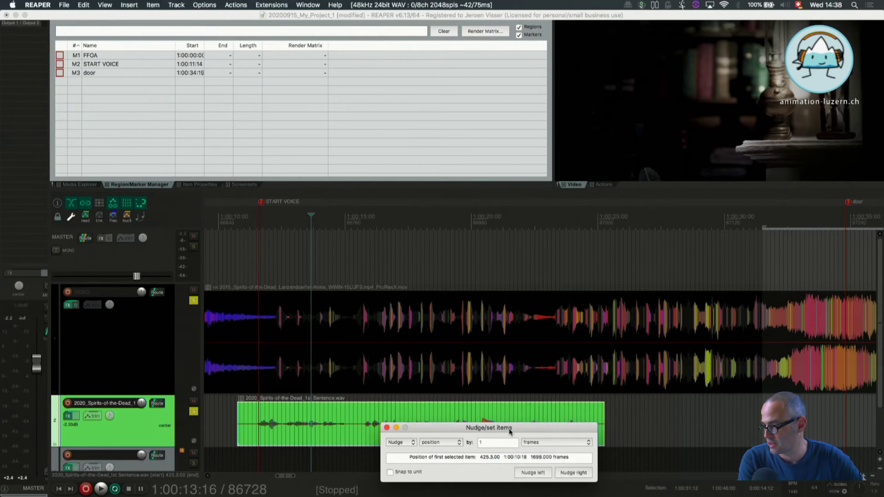
{"action": "left_click", "coordinate": [498, 442]}
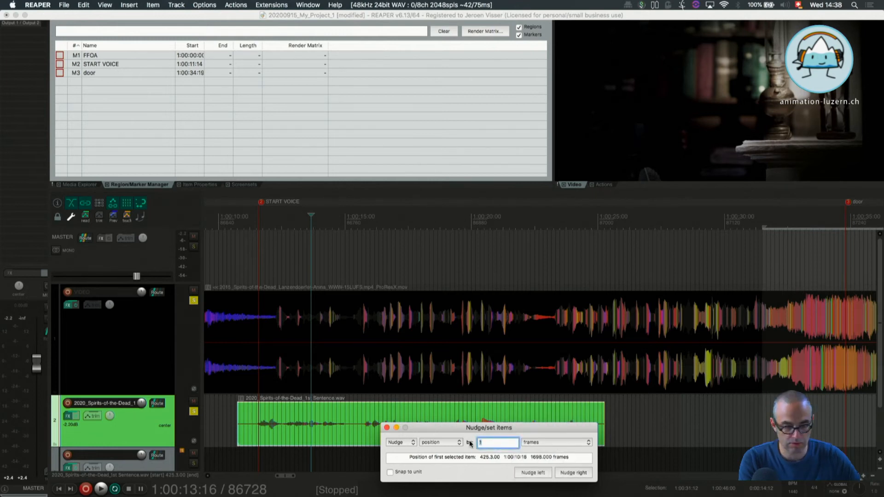
{"action": "type", "text": "24"}
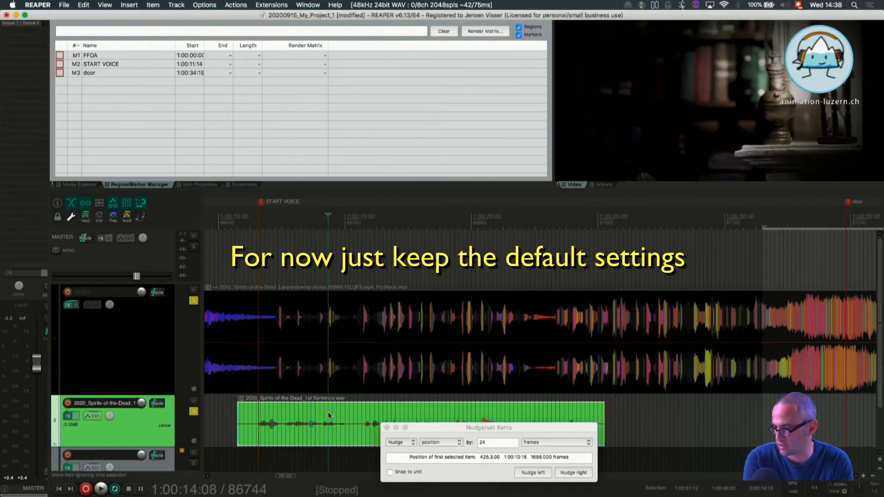
{"action": "left_click", "coordinate": [573, 485]}
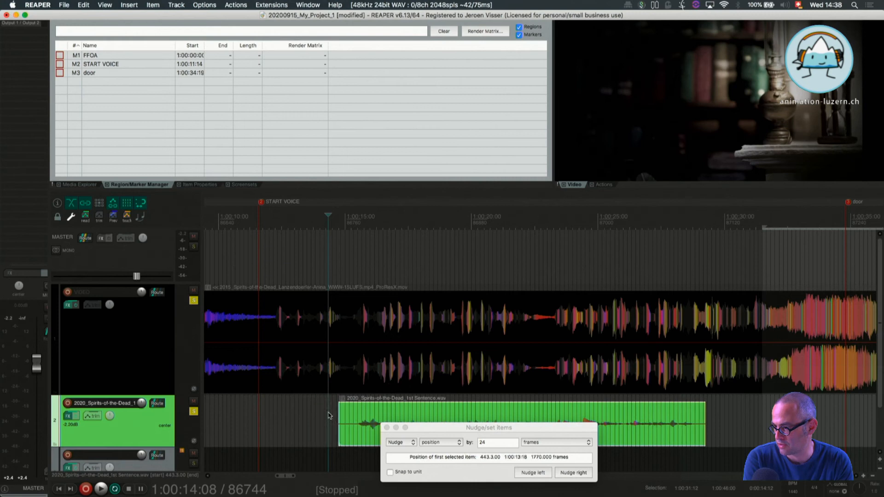
{"action": "left_click", "coordinate": [574, 473]}
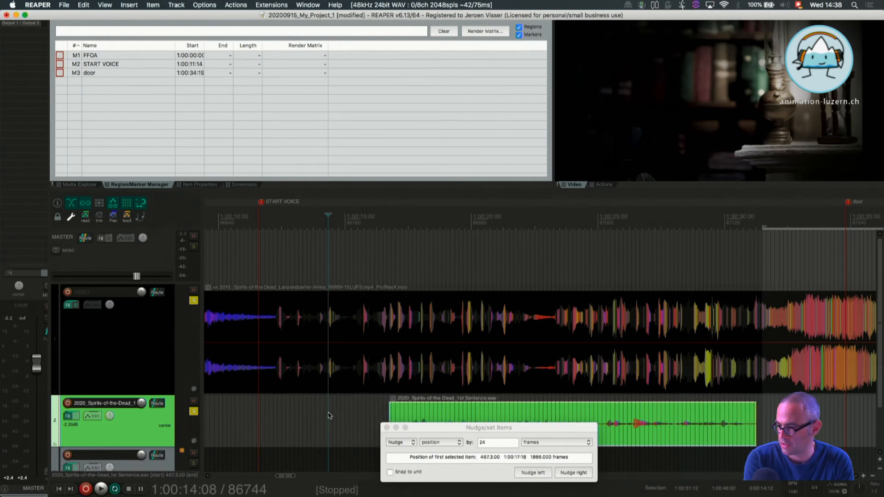
{"action": "left_click", "coordinate": [532, 485]}
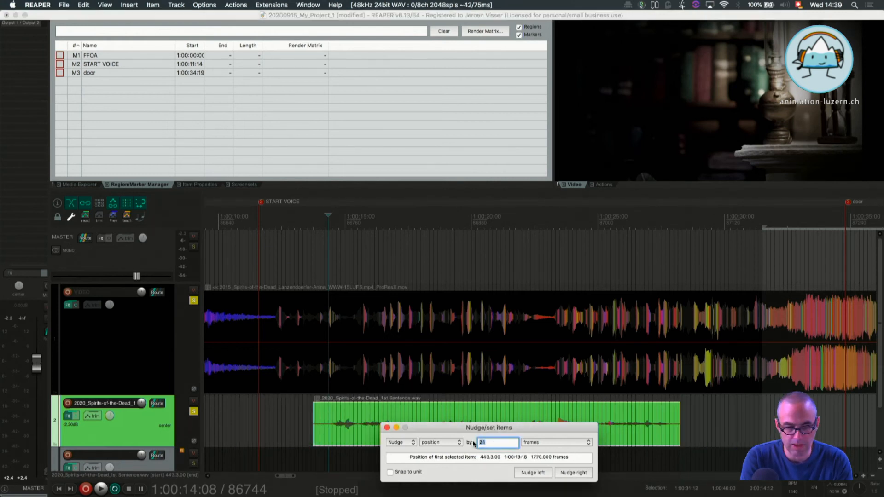
Set the nudge amount to 0.5 frames and nudge the voice item right.
{"action": "type", "text": "0"}
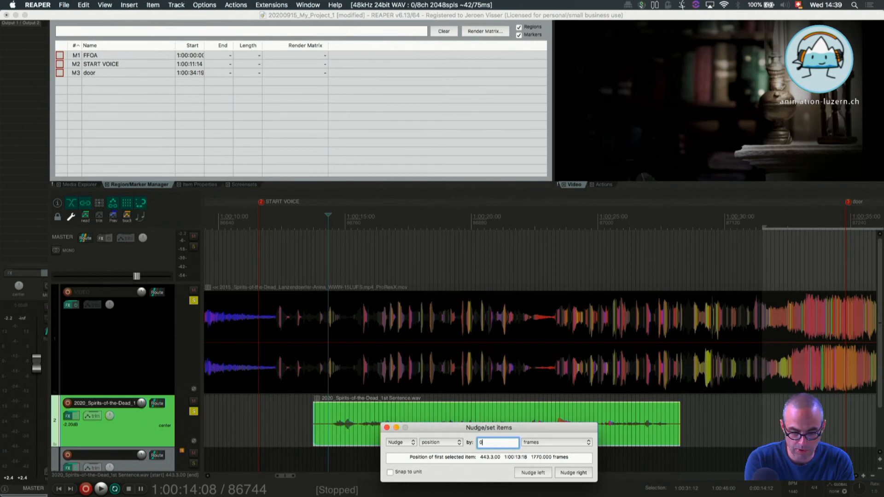
{"action": "type", "text": "0.5"}
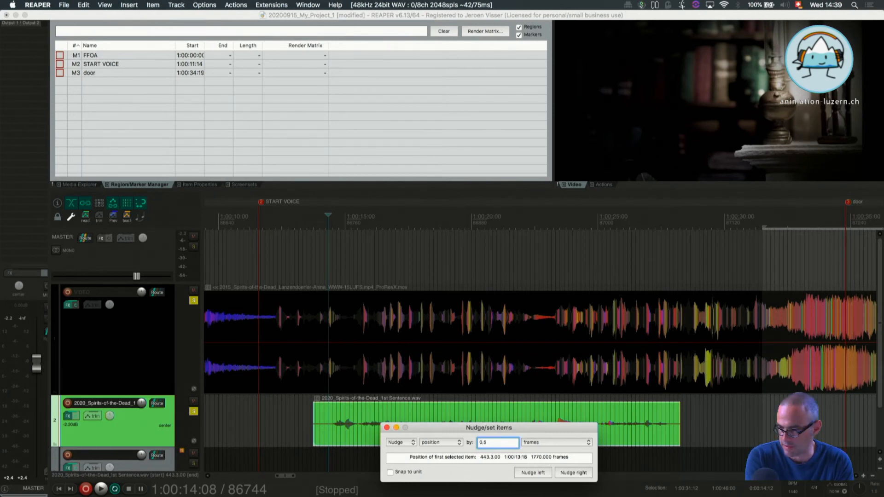
{"action": "left_click", "coordinate": [574, 486]}
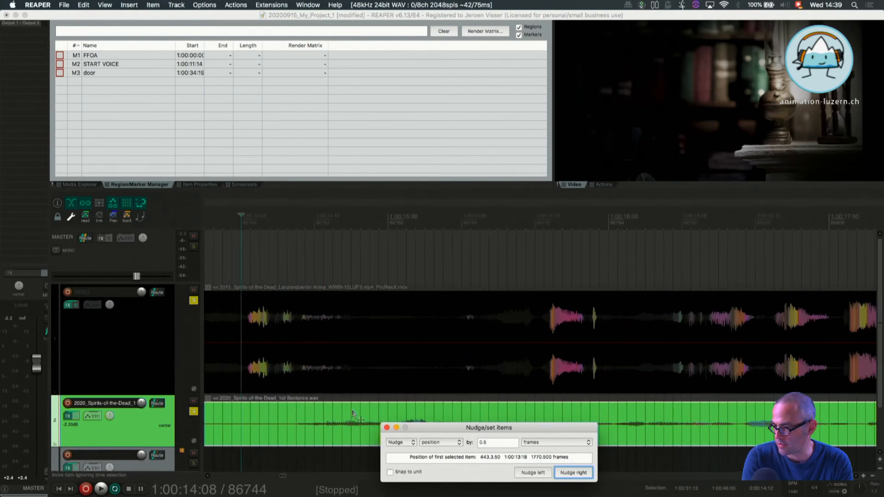
{"action": "left_click", "coordinate": [574, 486]}
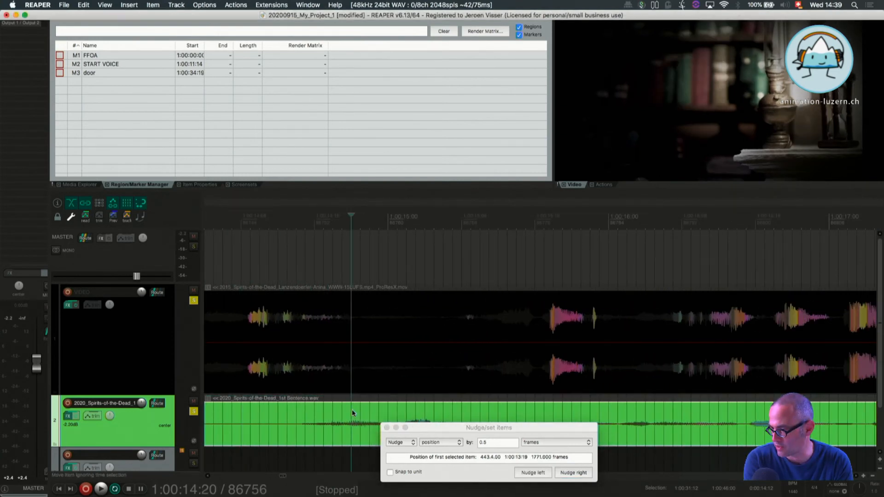
{"action": "left_click", "coordinate": [574, 473]}
{"action": "type", "text": "1"}
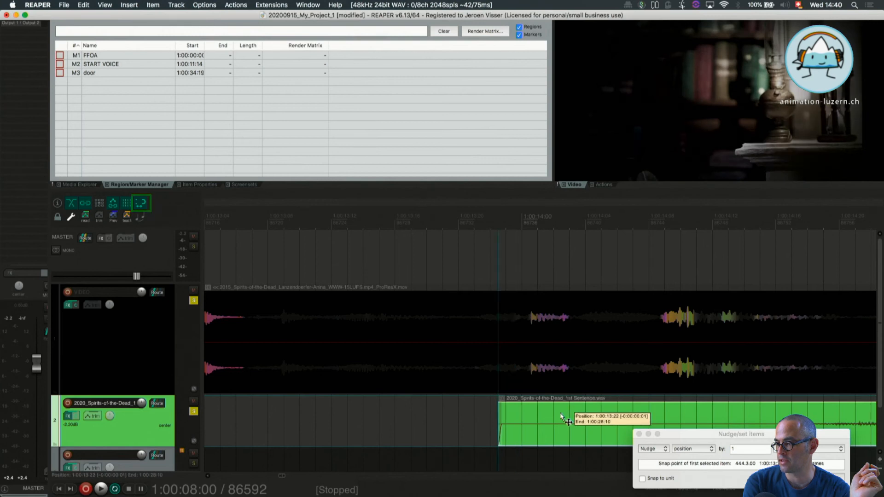
Drag the voice item several frames earlier along the frame grid, to just before 1:00:13:17.
{"action": "left_click_drag", "start_coordinate": [561, 417], "coordinate": [482, 421]}
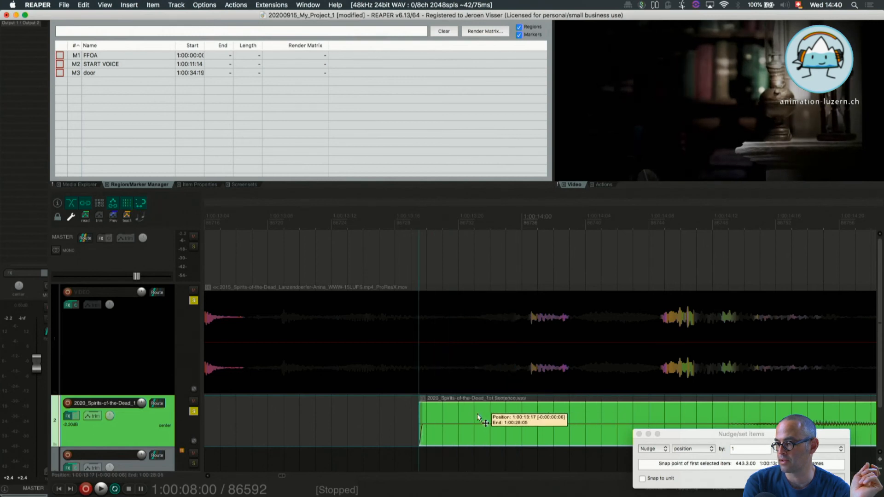
{"action": "left_click_drag", "start_coordinate": [479, 423], "coordinate": [457, 423]}
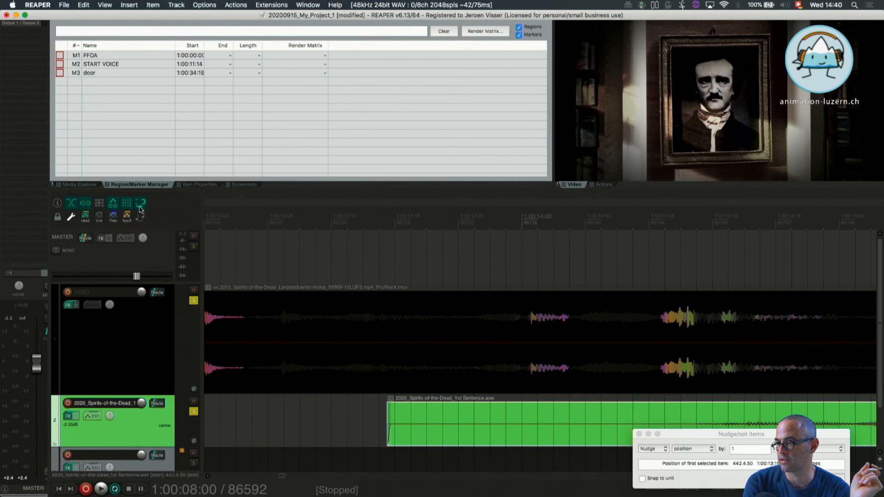
{"action": "mouse_move", "coordinate": [141, 205]}
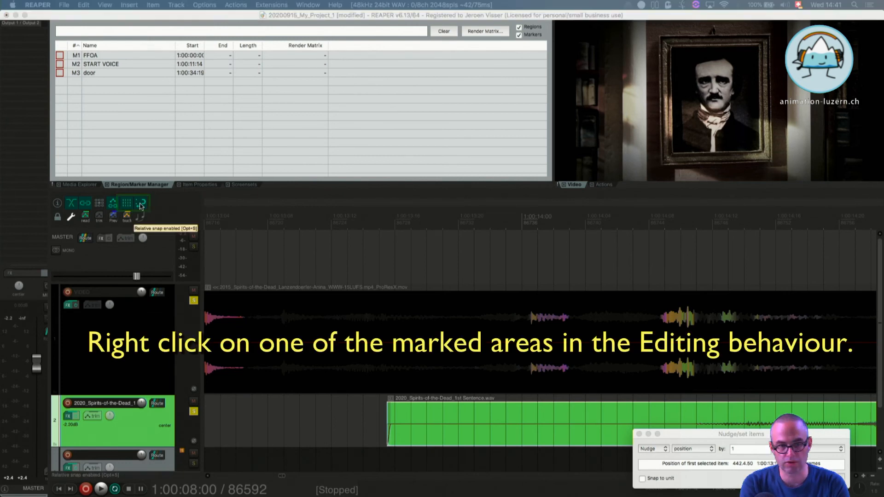
{"action": "left_click", "coordinate": [127, 203]}
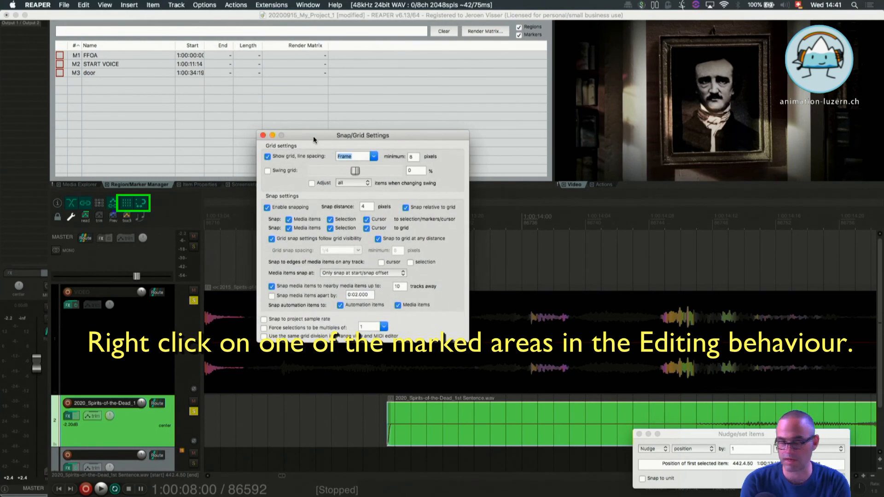
{"action": "mouse_move", "coordinate": [423, 242]}
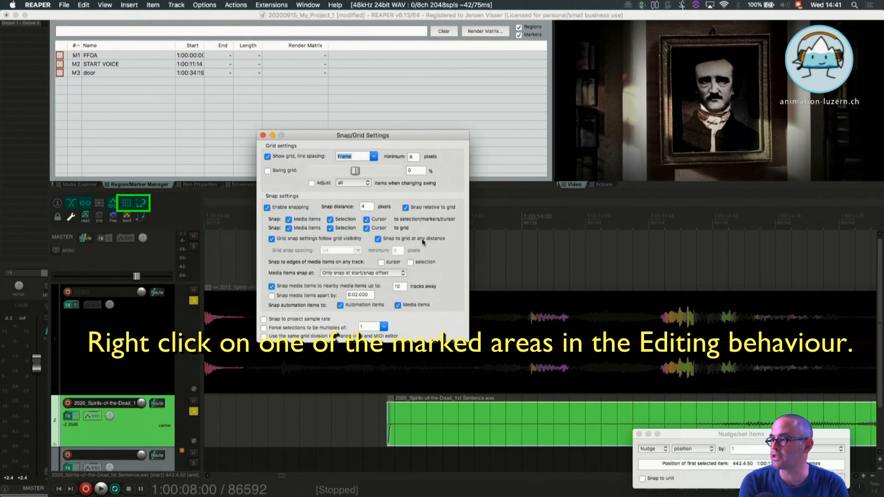
{"action": "left_click", "coordinate": [405, 208]}
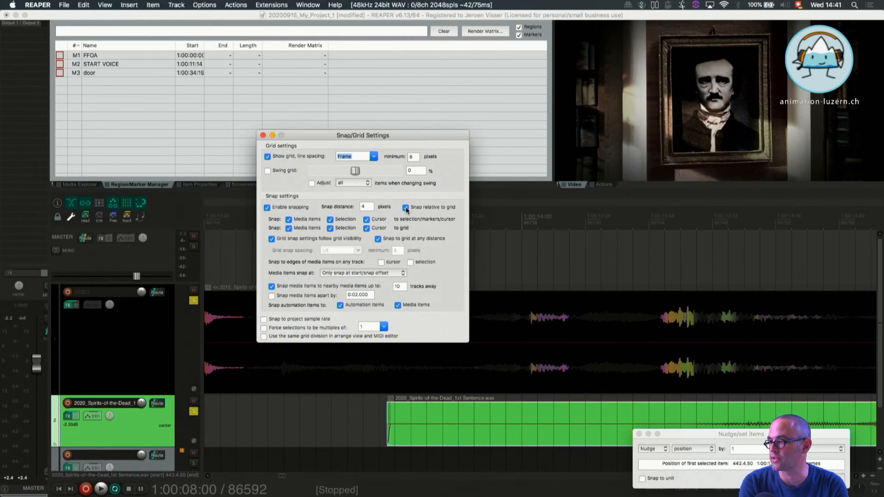
{"action": "left_click", "coordinate": [405, 207]}
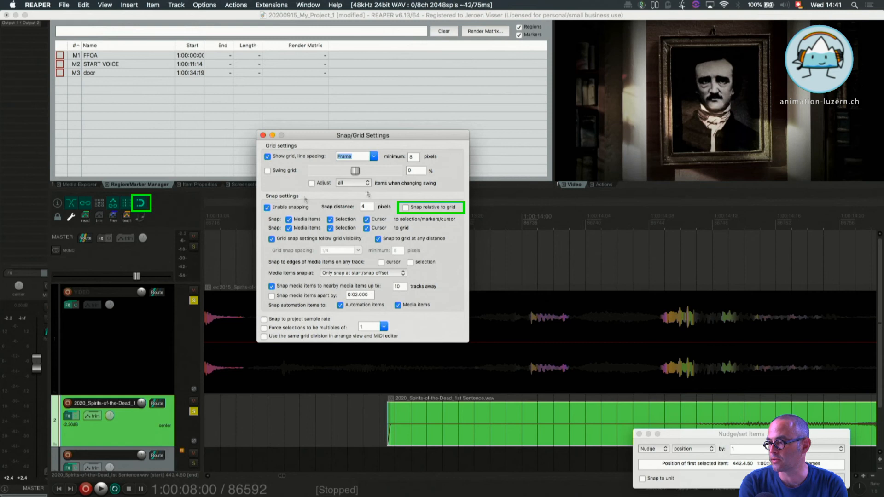
{"action": "left_click", "coordinate": [405, 208]}
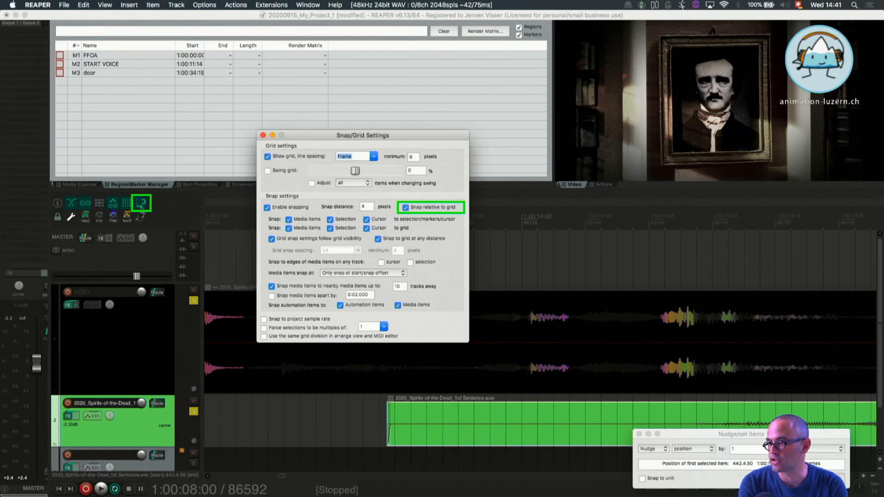
{"action": "left_click", "coordinate": [405, 207]}
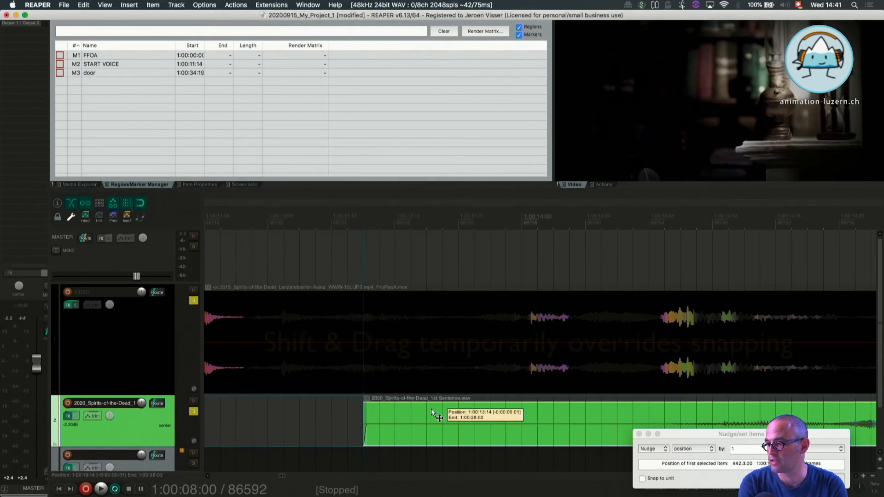
Drag the voice item freely off the frame grid to start at 1:00:13:11.
{"action": "left_click_drag", "start_coordinate": [434, 417], "coordinate": [391, 424]}
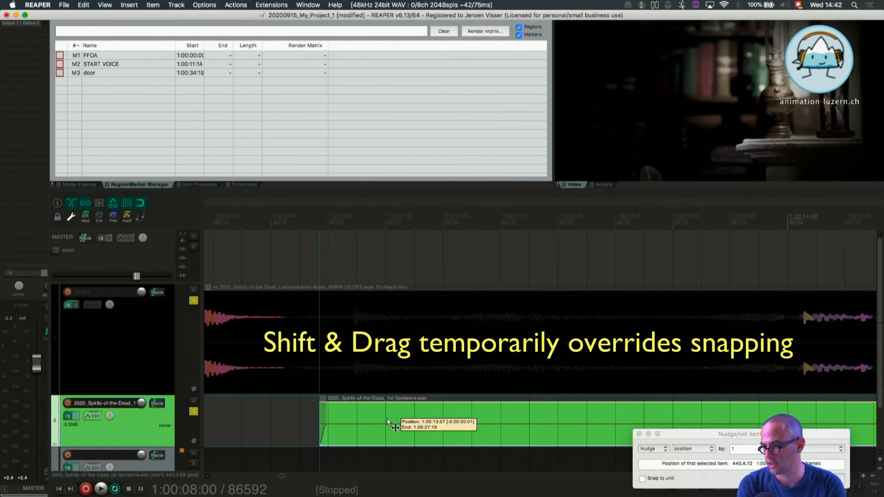
{"action": "left_click_drag", "start_coordinate": [389, 422], "coordinate": [364, 419]}
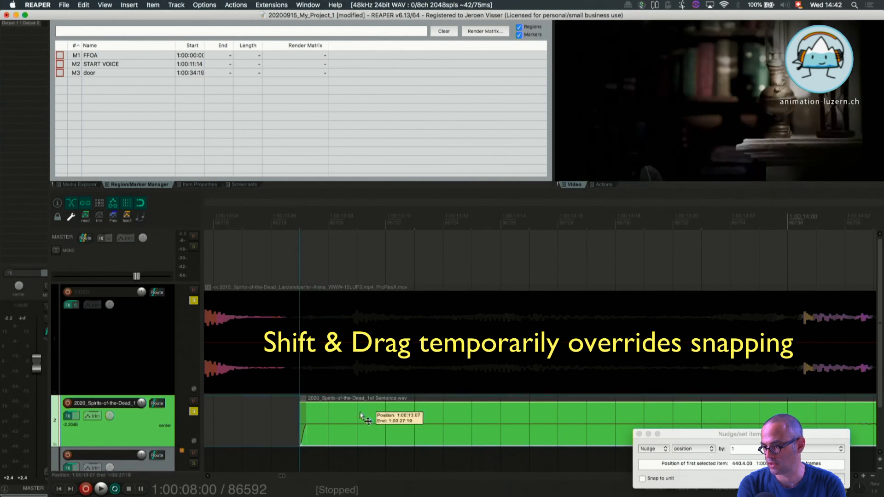
{"action": "left_click_drag", "start_coordinate": [367, 419], "coordinate": [471, 420]}
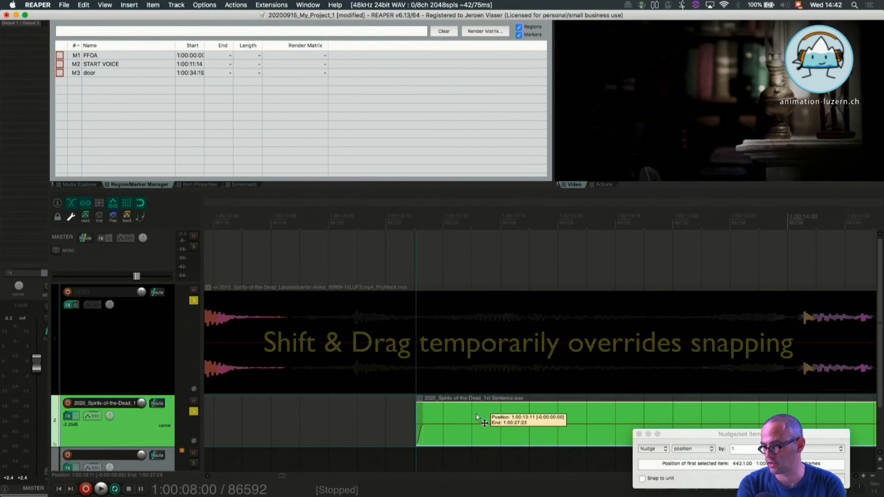
{"action": "left_click_drag", "start_coordinate": [480, 420], "coordinate": [474, 417]}
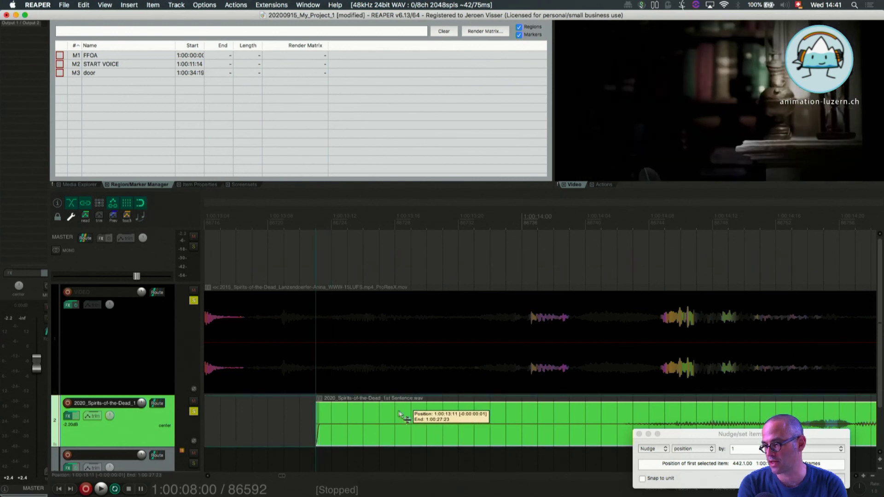
Nudge the voice item from about 1:00:13:12 back to 1:00:13:09.
{"action": "left_click_drag", "start_coordinate": [400, 414], "coordinate": [424, 414]}
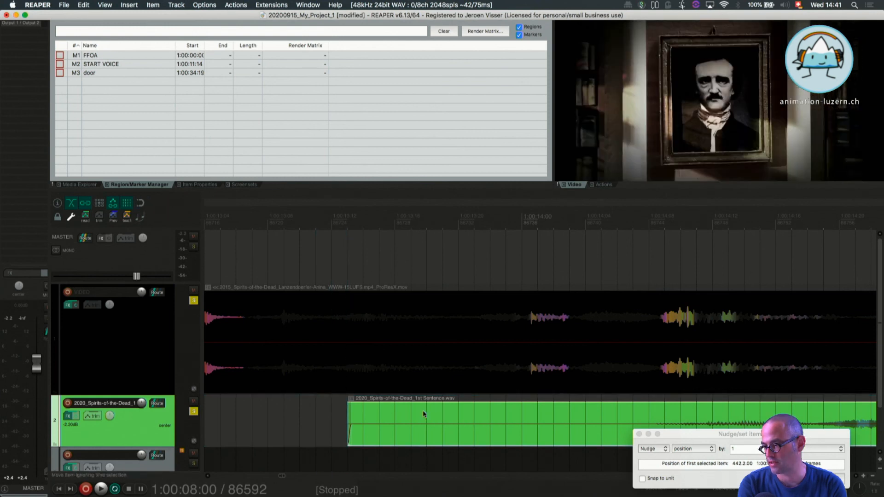
{"action": "left_click_drag", "start_coordinate": [424, 414], "coordinate": [418, 420]}
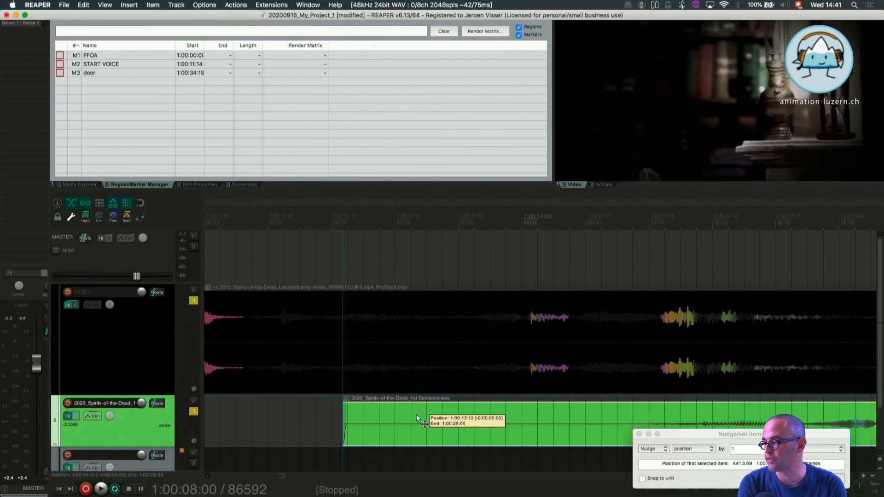
{"action": "left_click_drag", "start_coordinate": [417, 420], "coordinate": [364, 420]}
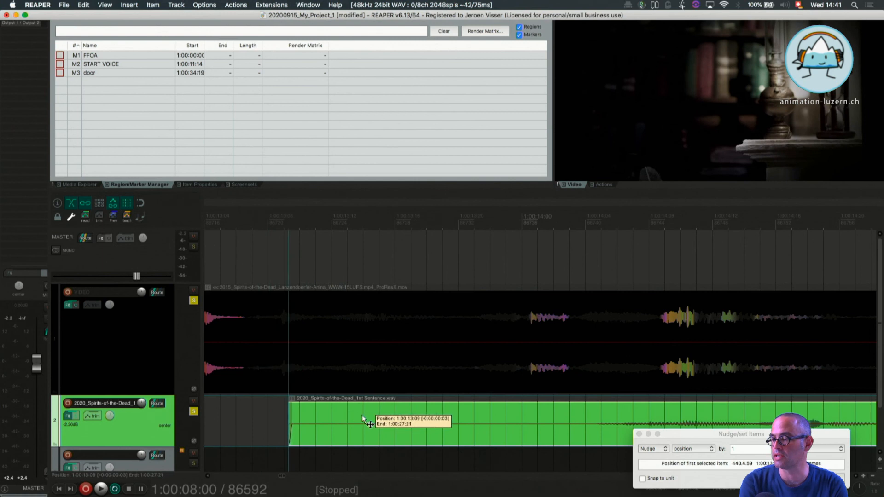